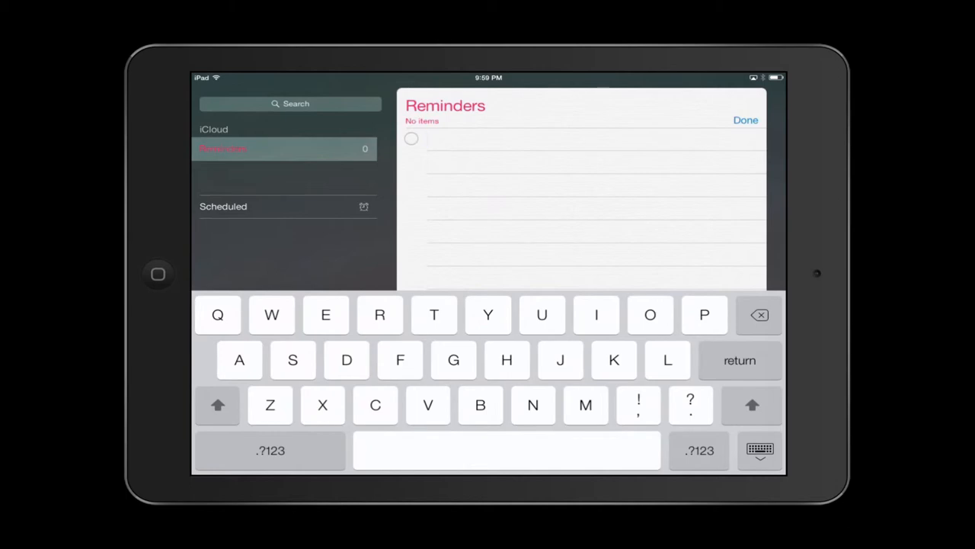
# - Enter the reminder 'Remind me' and confirm it, leaving a new blank row
pyautogui.write('Remin')
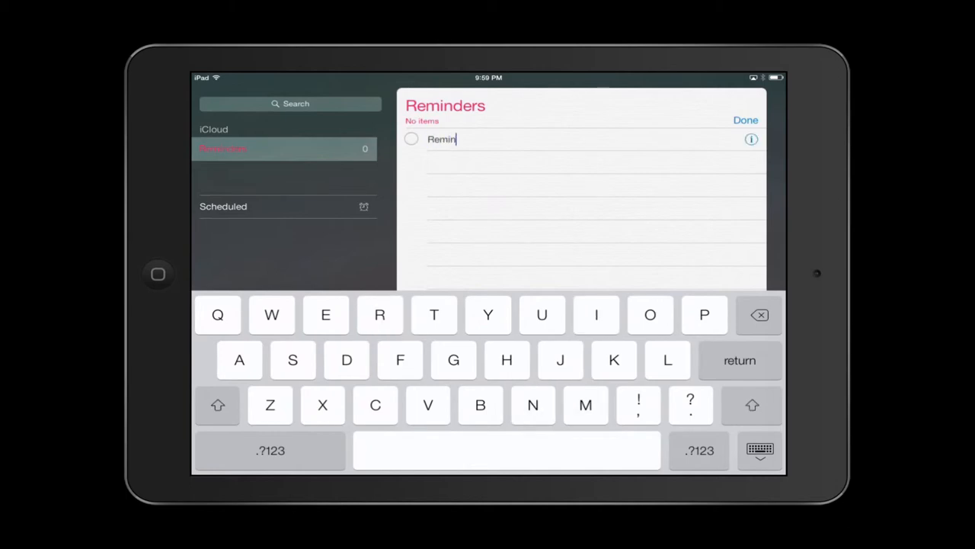
pyautogui.write('d me')
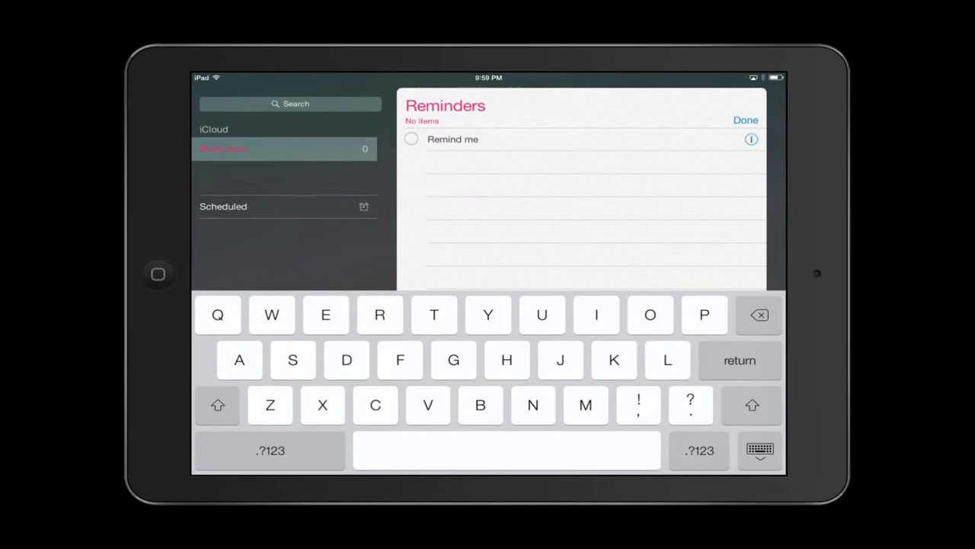
pyautogui.press('return')
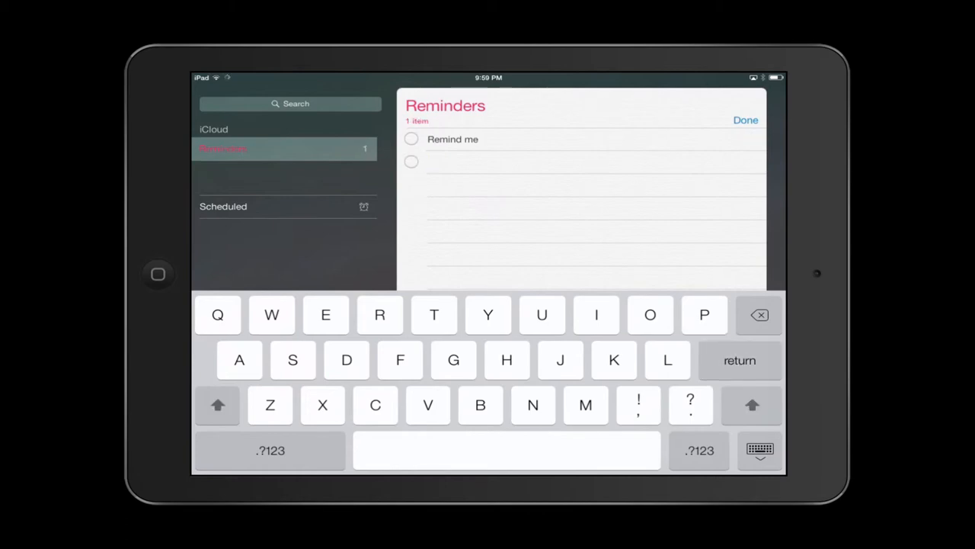
# - Enter the reminder 'Remind me again', confirm it and finish editing the list
pyautogui.write('Remind me ag')
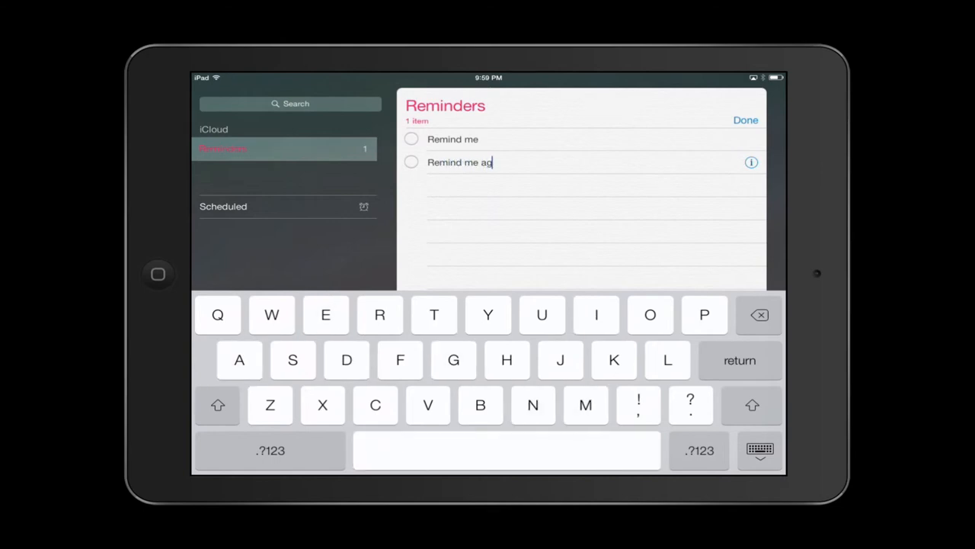
pyautogui.press('return')
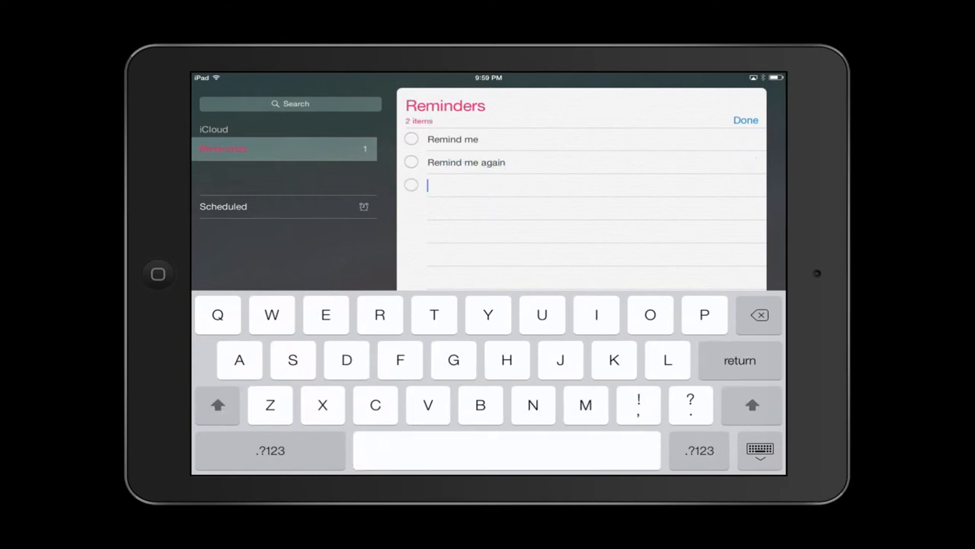
pyautogui.click(745, 119)
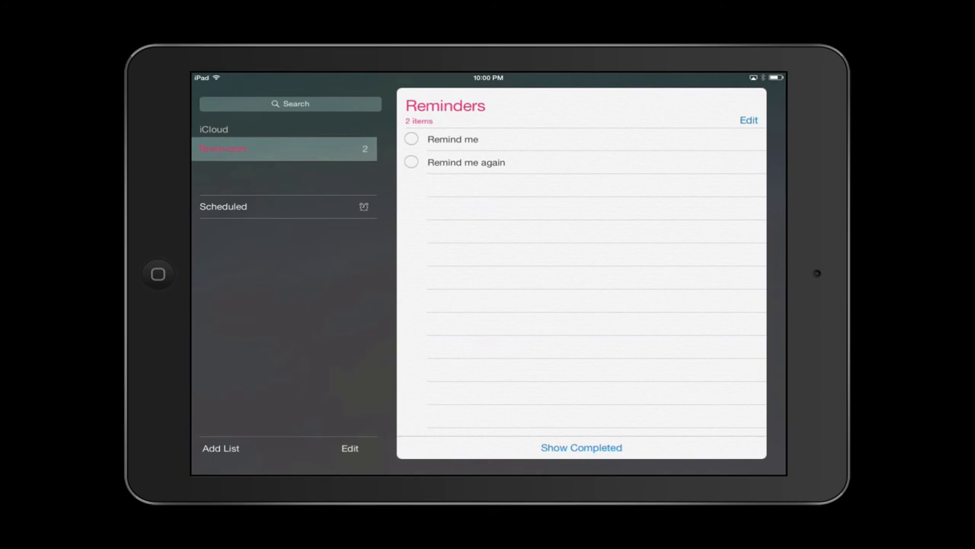
pyautogui.click(563, 185)
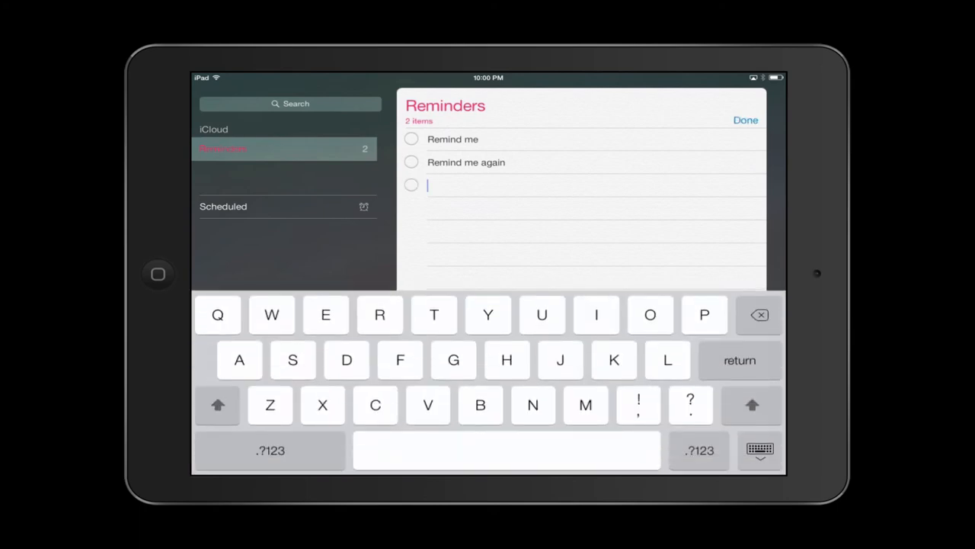